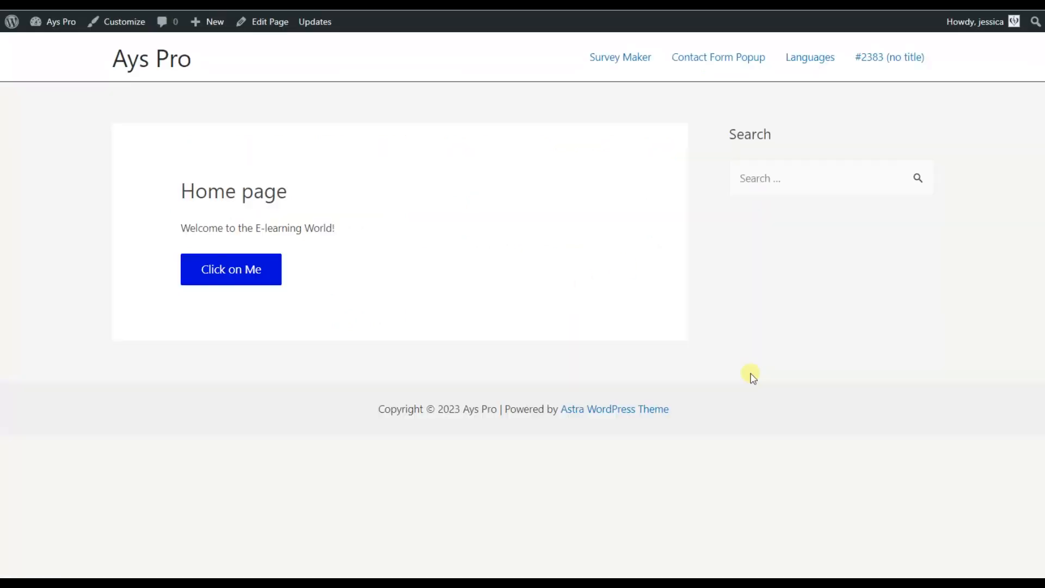
{"action": "mouse_move", "coordinate": [594, 204]}
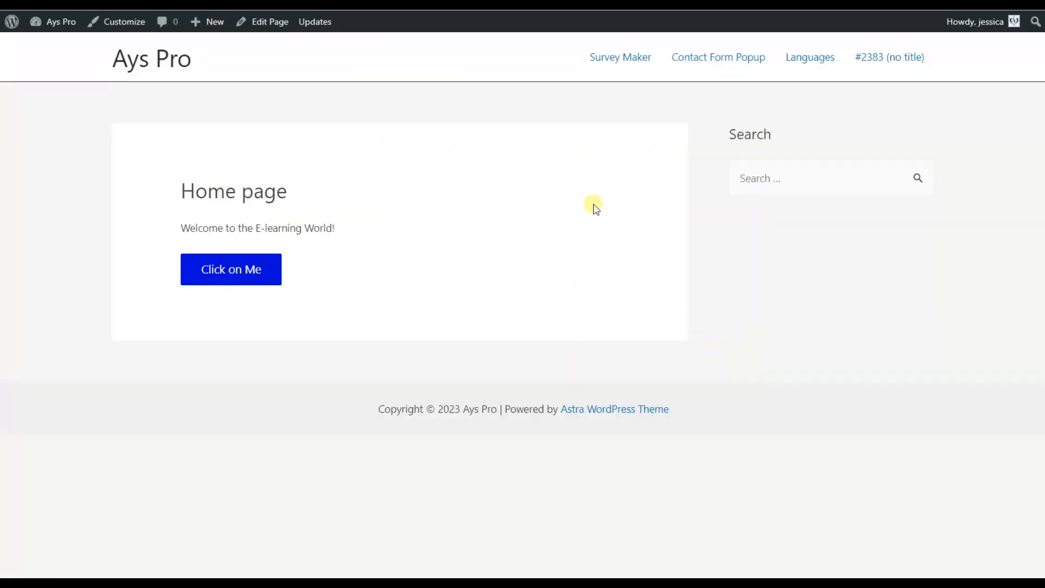
- Trigger the illustrated subscription popup with Name and Email fields on the home page
{"action": "left_click", "coordinate": [230, 269]}
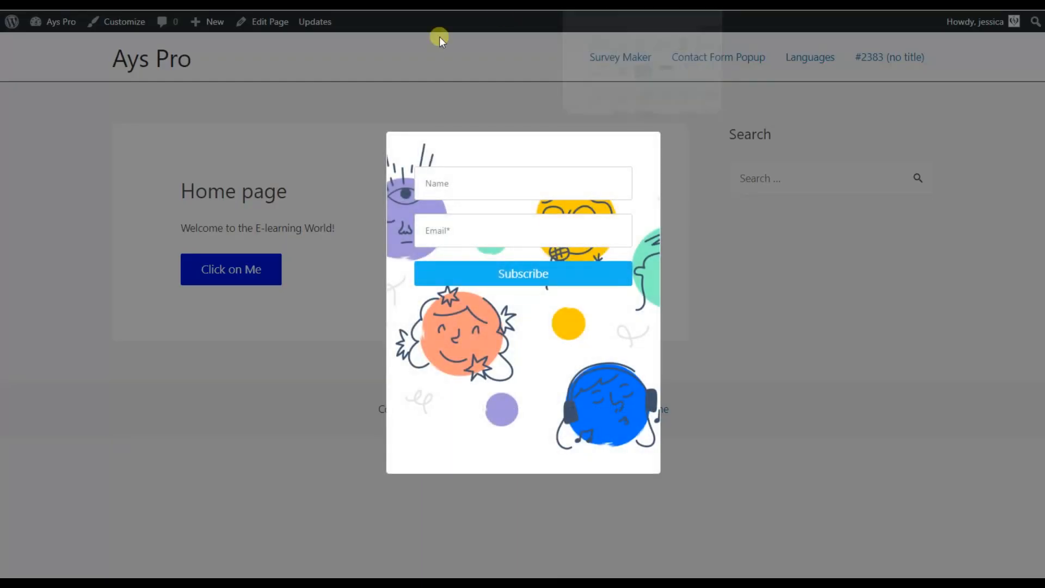
{"action": "mouse_move", "coordinate": [687, 480]}
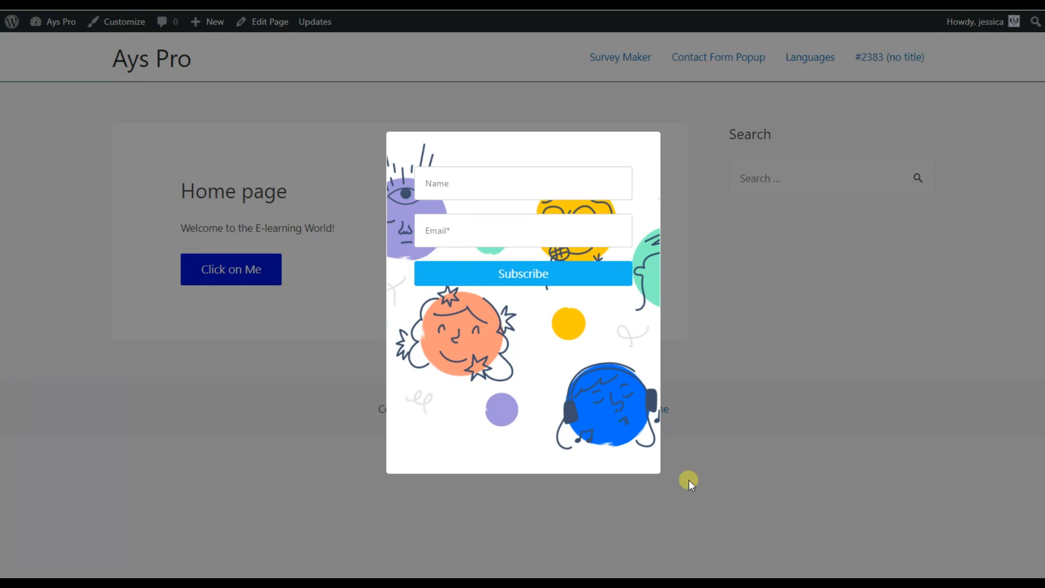
{"action": "mouse_move", "coordinate": [634, 487]}
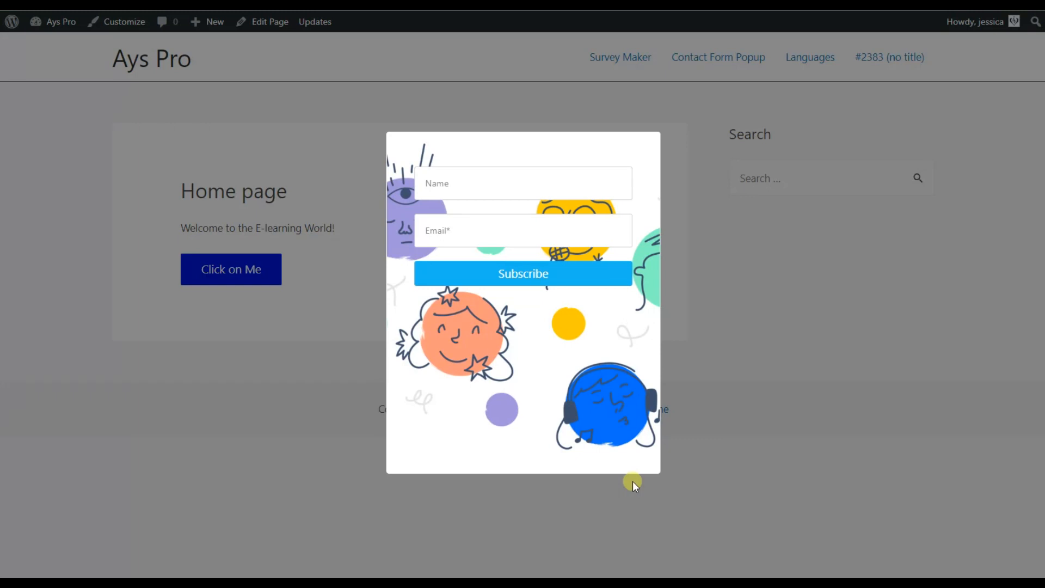
{"action": "mouse_move", "coordinate": [637, 490]}
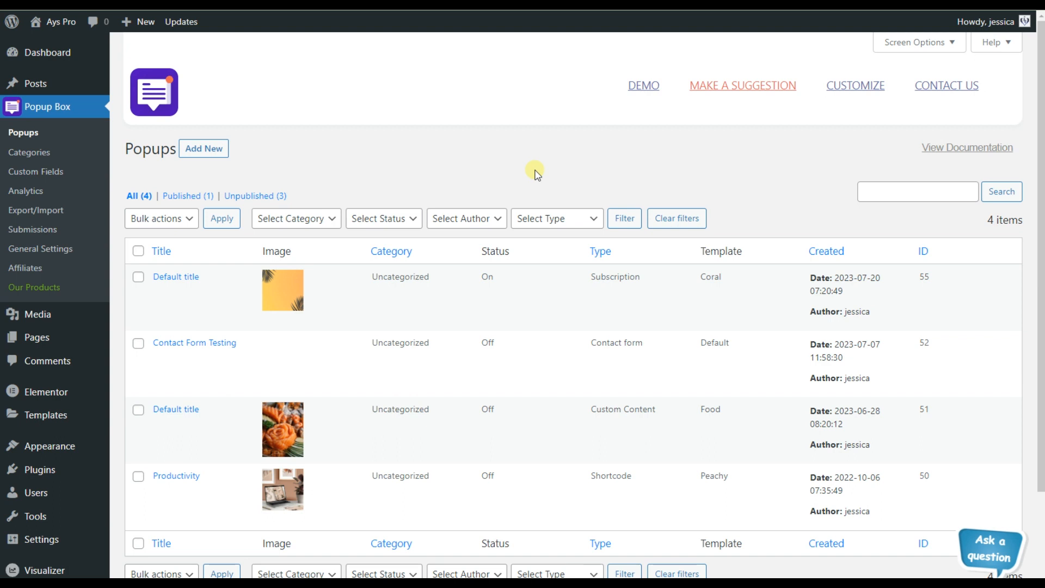
{"action": "mouse_move", "coordinate": [501, 177]}
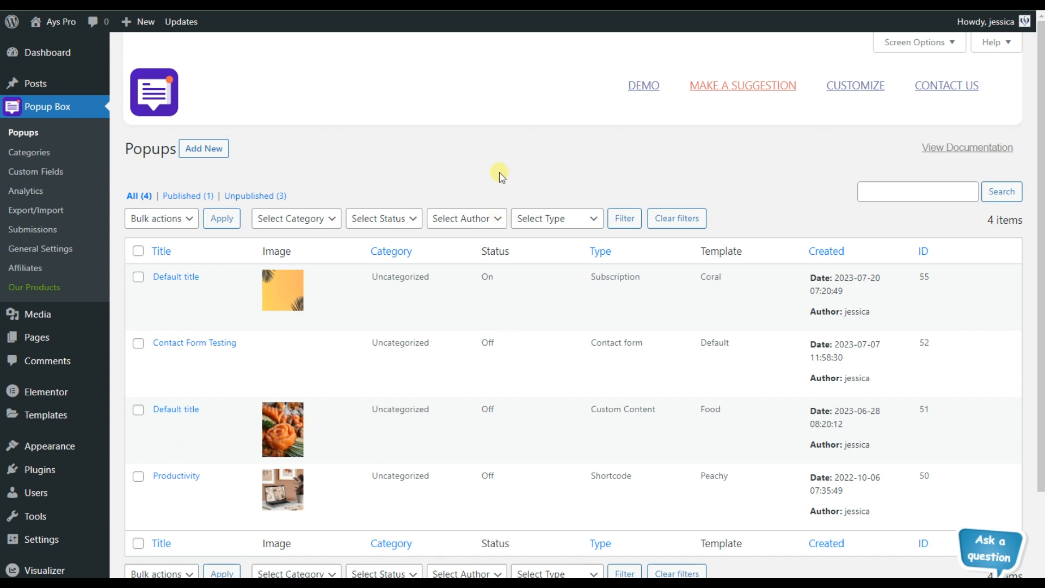
{"action": "mouse_move", "coordinate": [400, 161]}
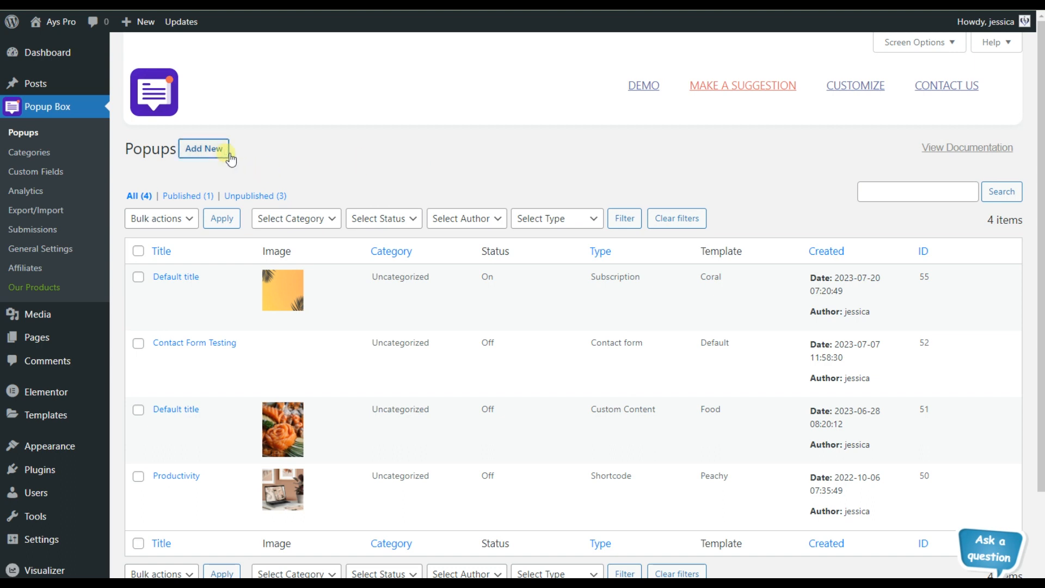
- Add a new popup from Popup Box's Popups page to reach the popup type chooser
{"action": "left_click", "coordinate": [203, 148]}
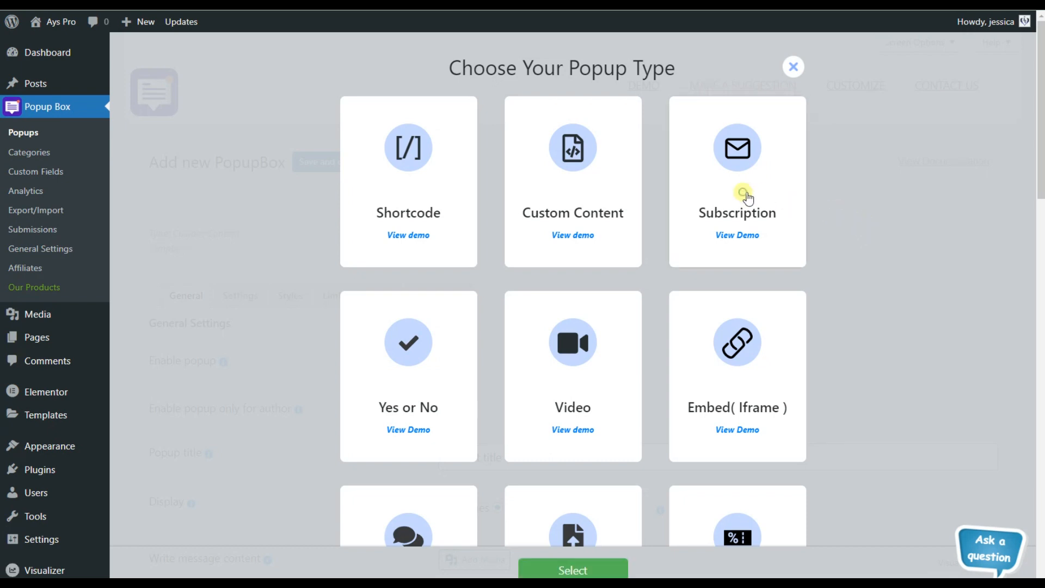
- Choose the Subscription popup type, then the Coral template
{"action": "left_click", "coordinate": [572, 569]}
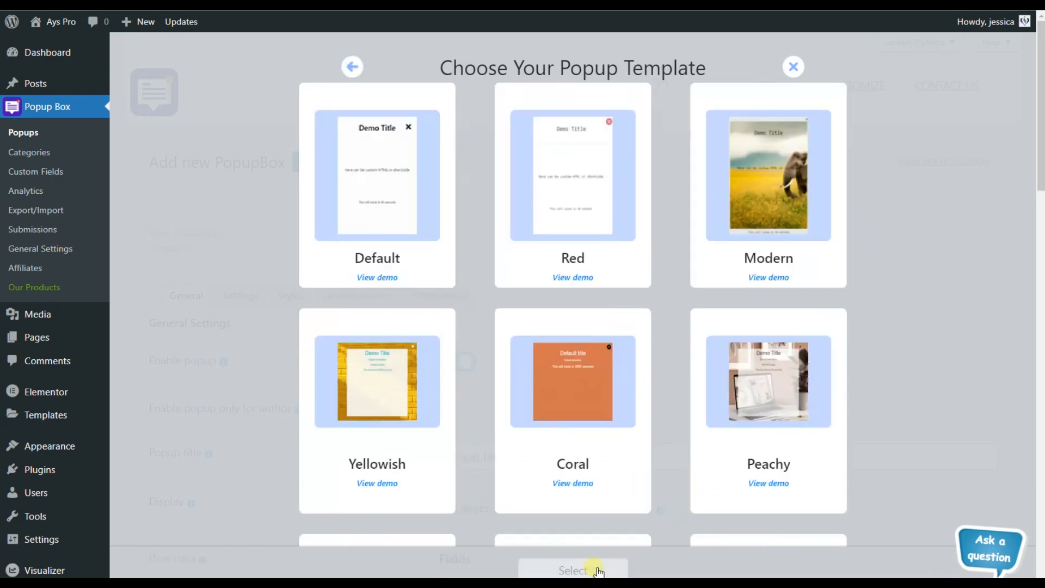
{"action": "mouse_move", "coordinate": [660, 316]}
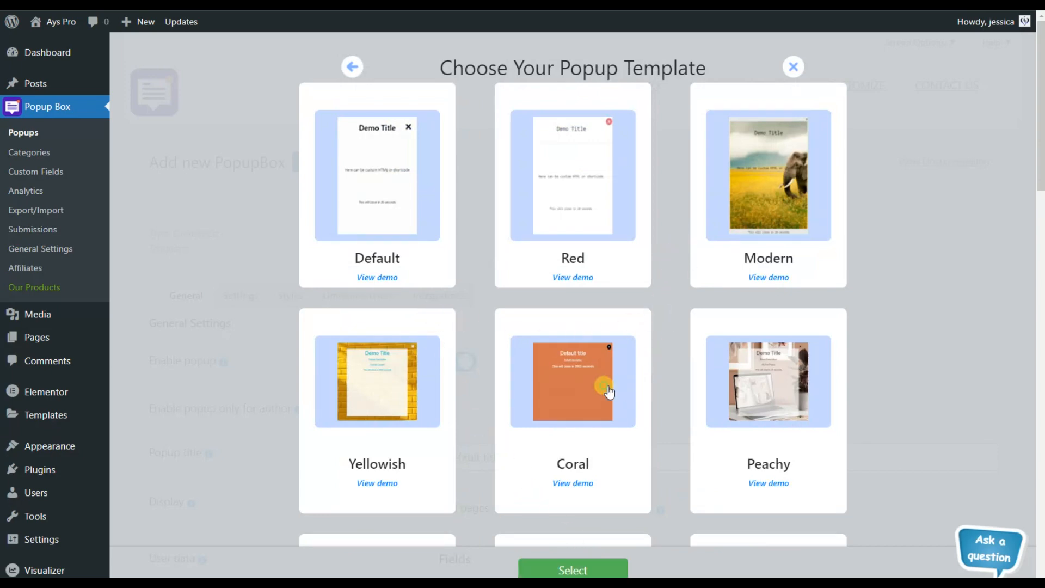
{"action": "left_click", "coordinate": [572, 570]}
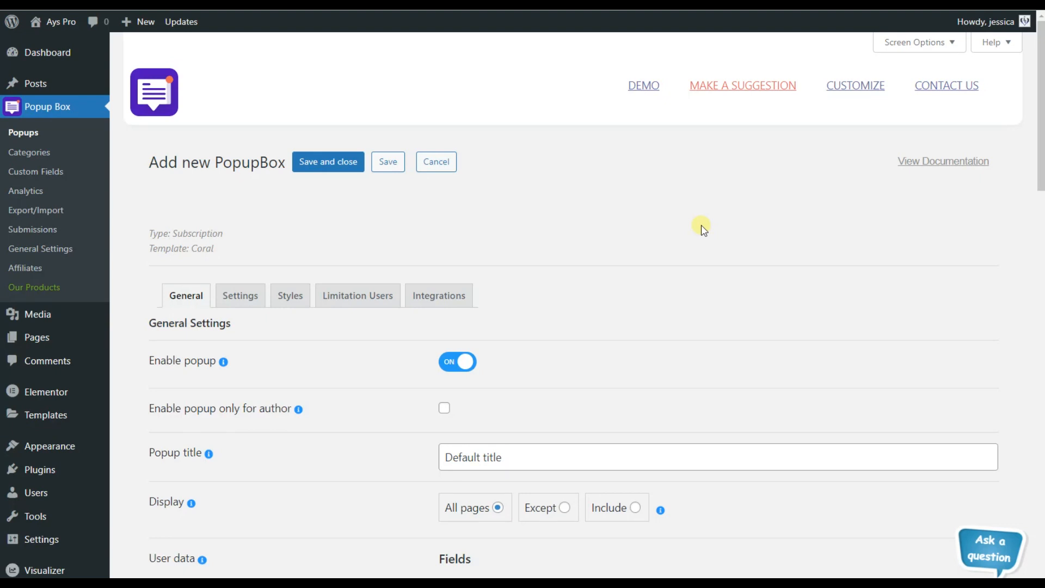
- Expand the Popup trigger dropdown, currently set to Both (On page load & On click)
{"action": "scroll", "scroll_direction": "down", "scroll_amount": 3}
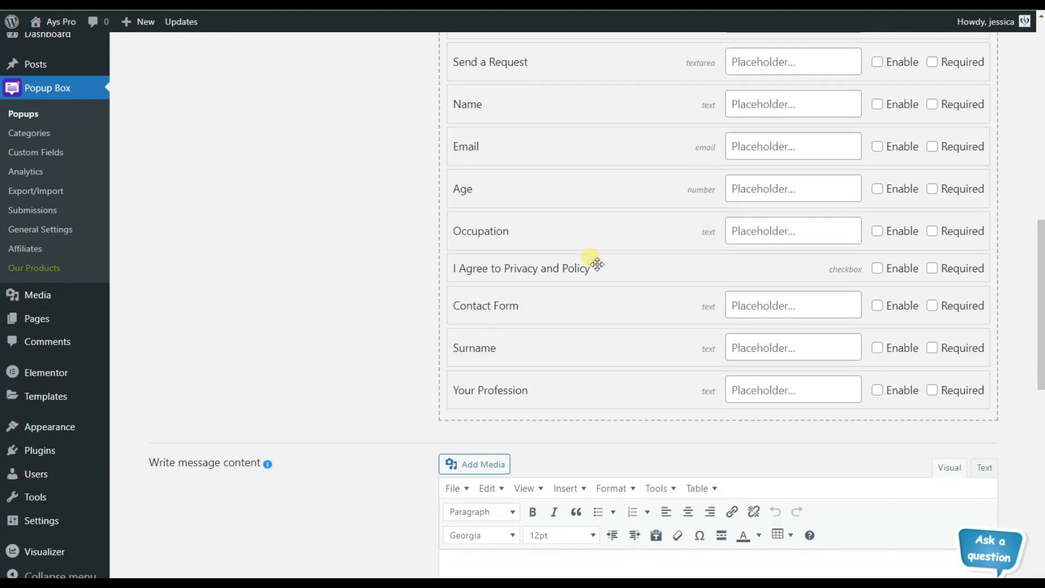
{"action": "scroll", "scroll_direction": "down", "scroll_amount": 3}
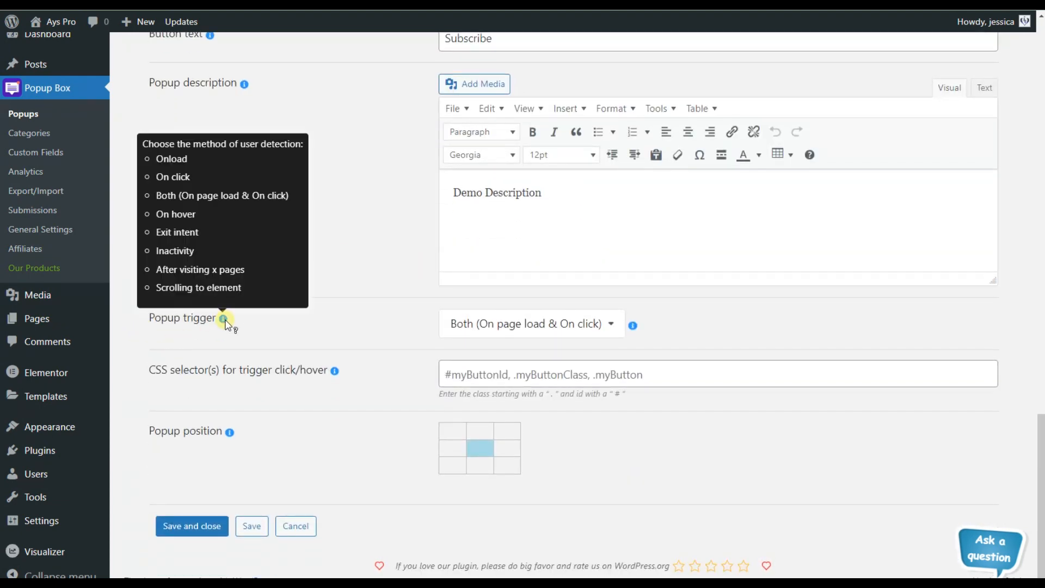
{"action": "left_click", "coordinate": [530, 324]}
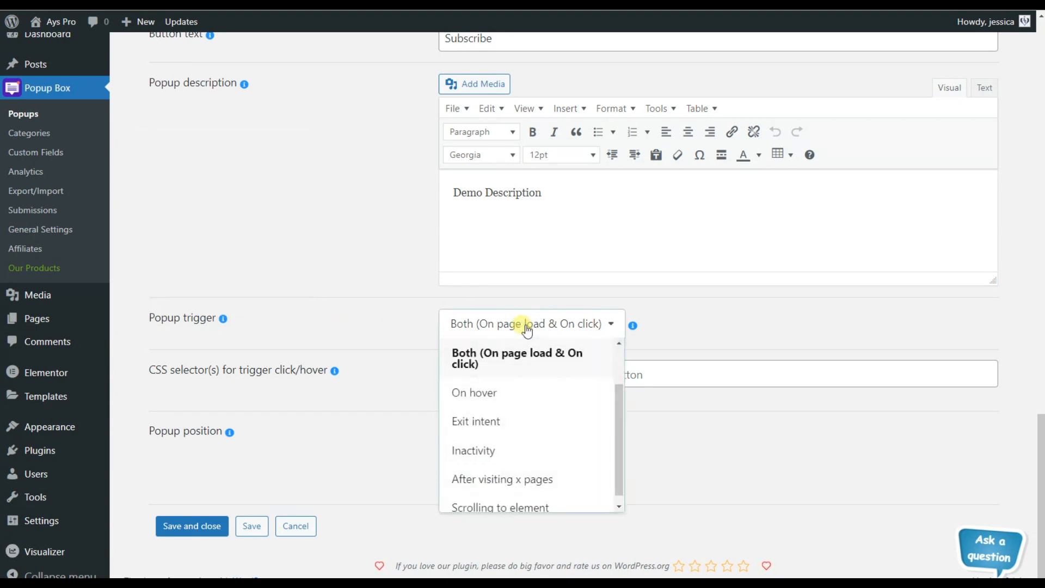
{"action": "mouse_move", "coordinate": [523, 338]}
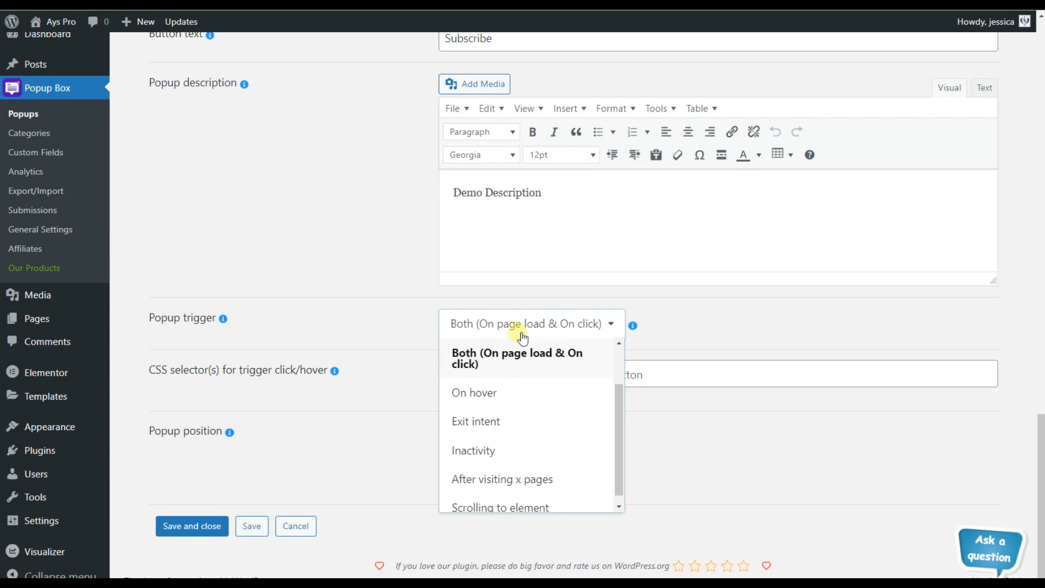
{"action": "mouse_move", "coordinate": [495, 434]}
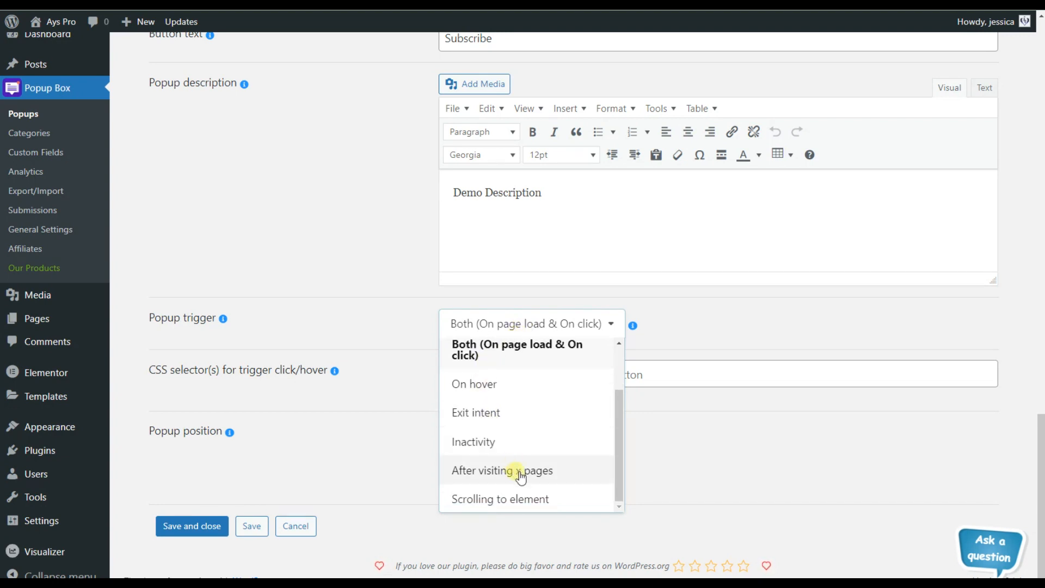
{"action": "mouse_move", "coordinate": [559, 505]}
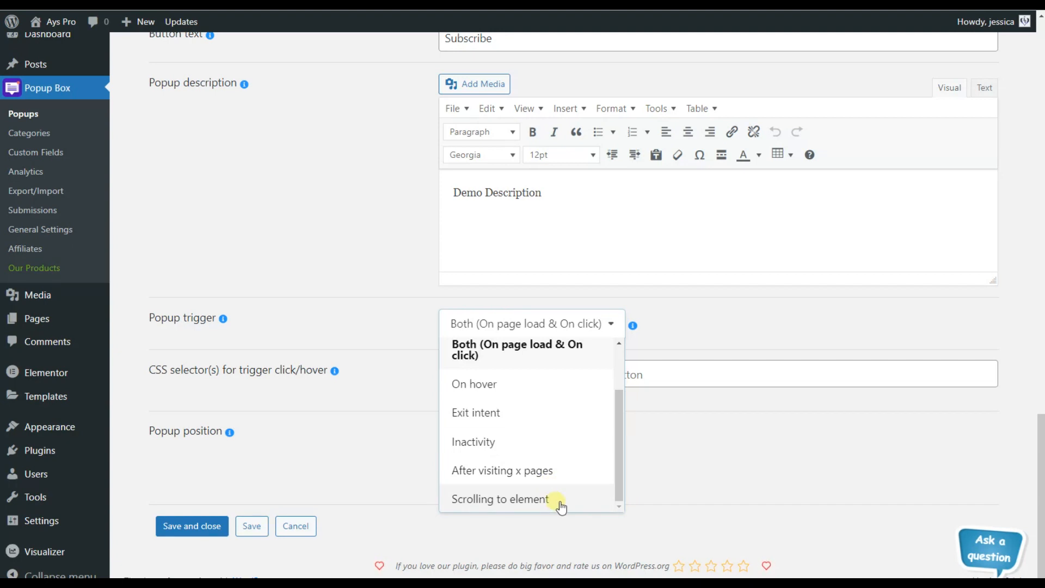
{"action": "mouse_move", "coordinate": [512, 419]}
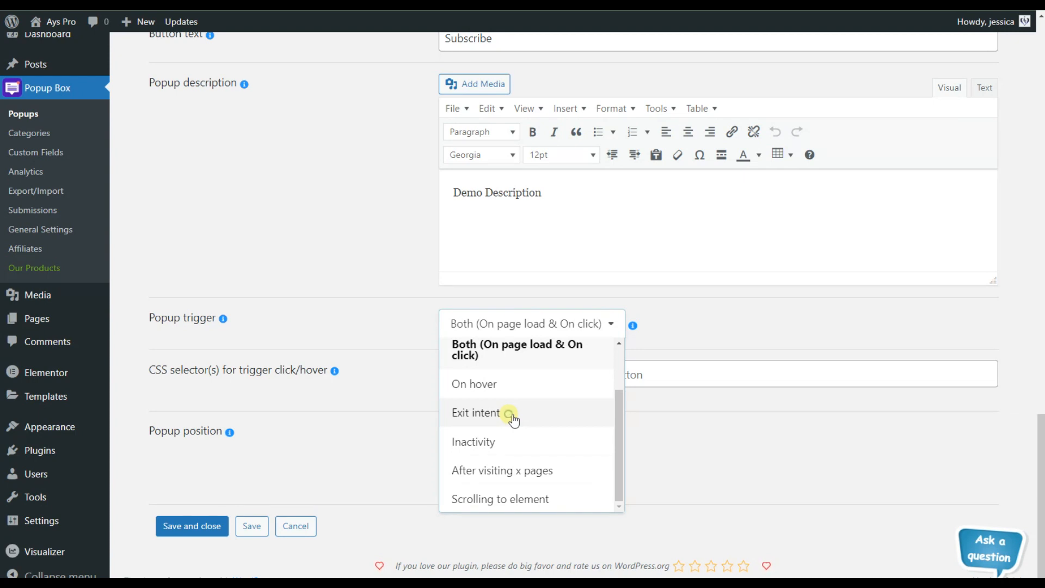
- Set the popup trigger to Exit intent and save the popup
{"action": "left_click", "coordinate": [497, 413]}
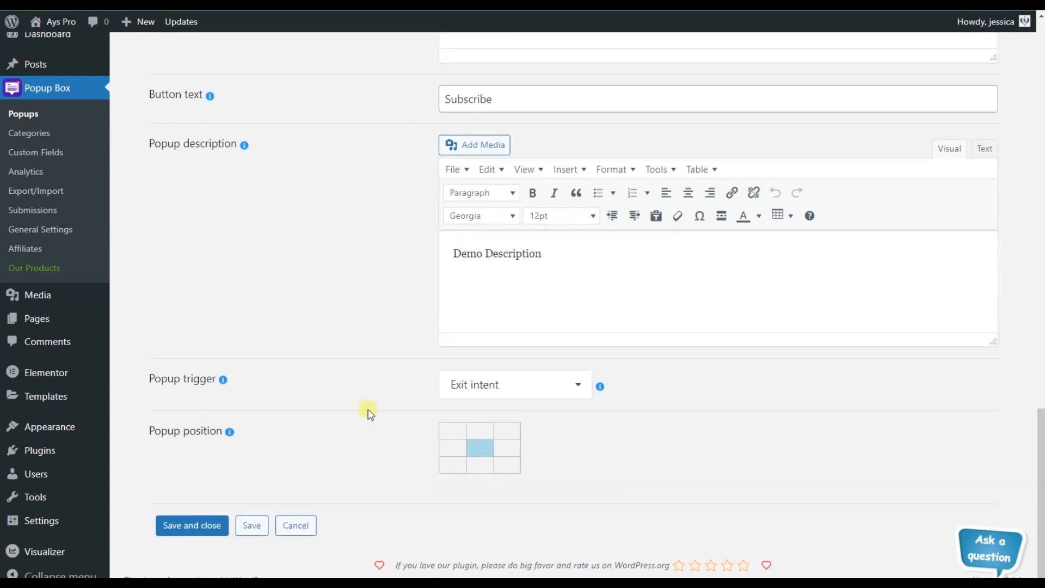
{"action": "mouse_move", "coordinate": [373, 412]}
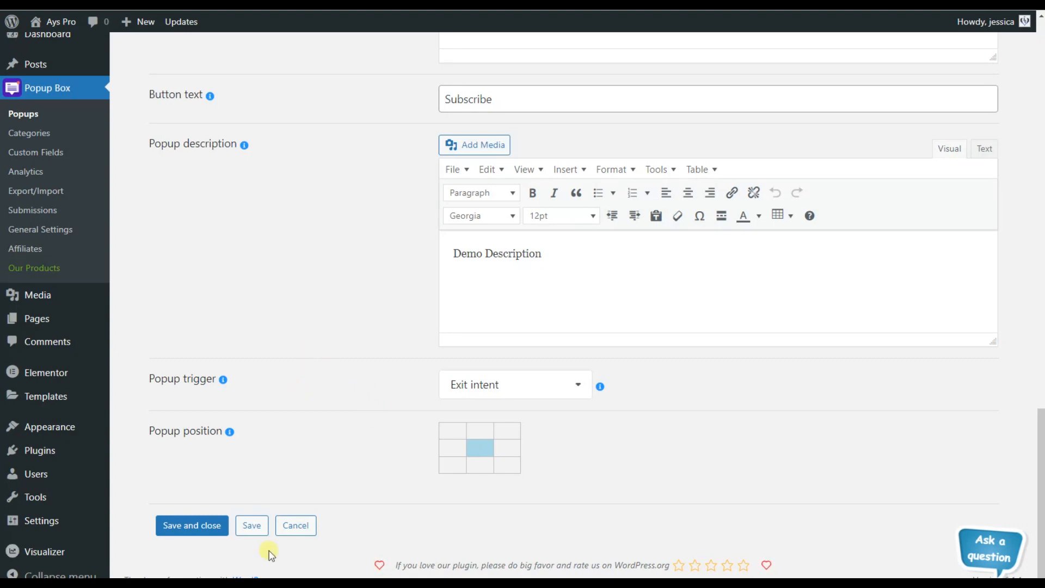
{"action": "left_click", "coordinate": [252, 526]}
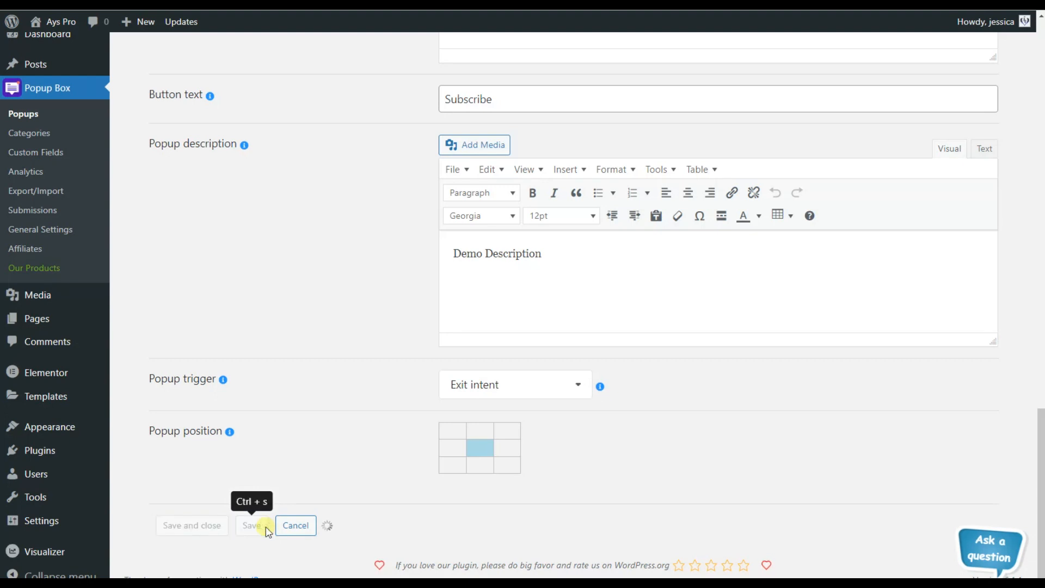